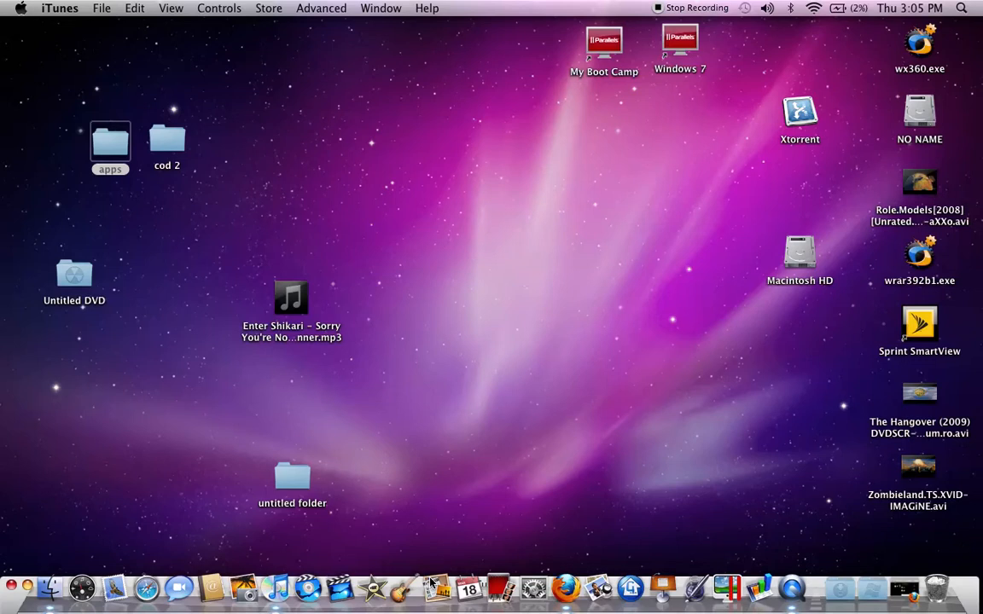
- Move the apps folder to the desktop centre and open its window
click(54, 81)
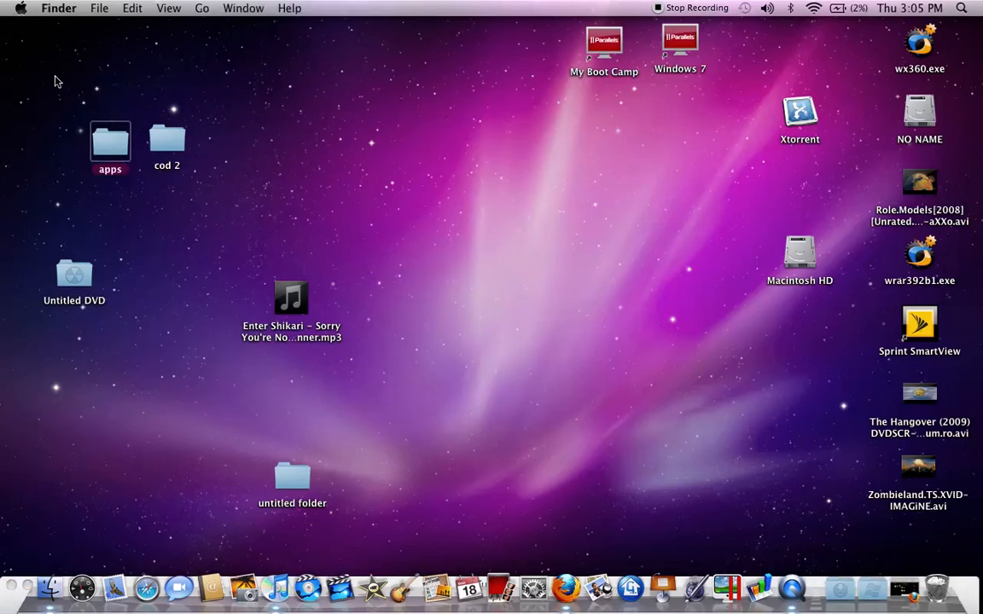
double_click(110, 141)
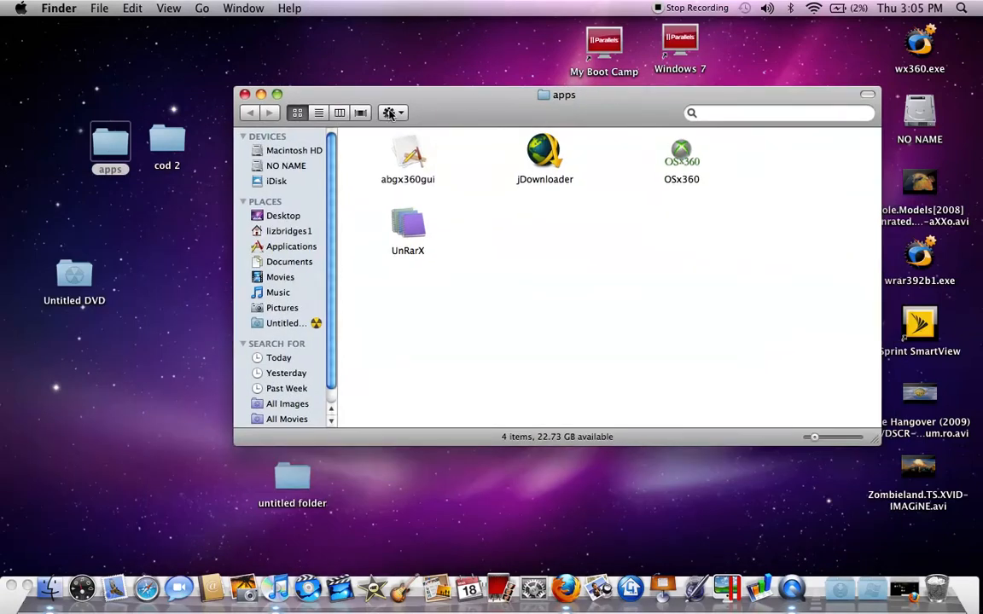
click(245, 94)
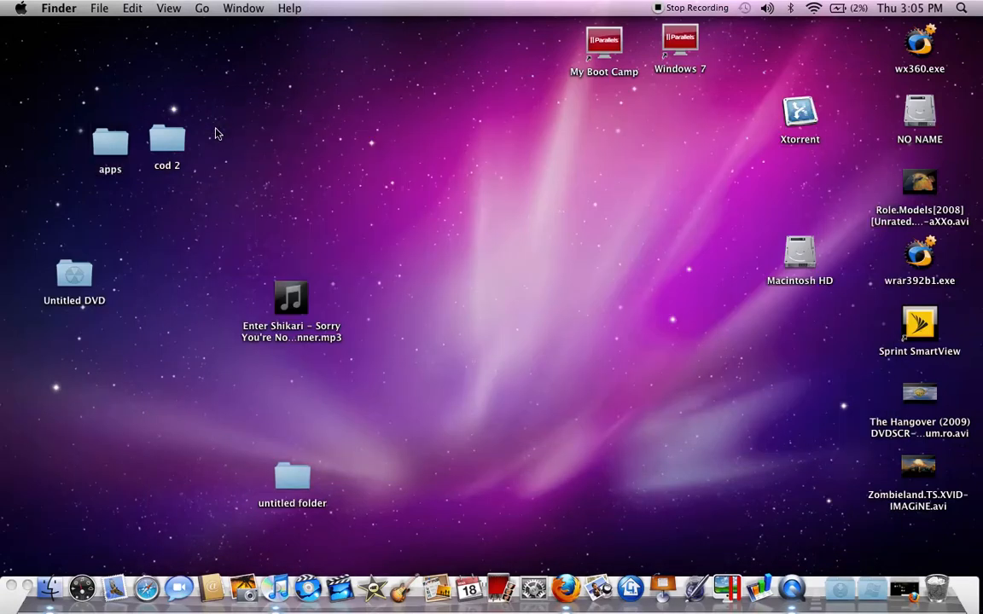
drag(110, 141, 511, 205)
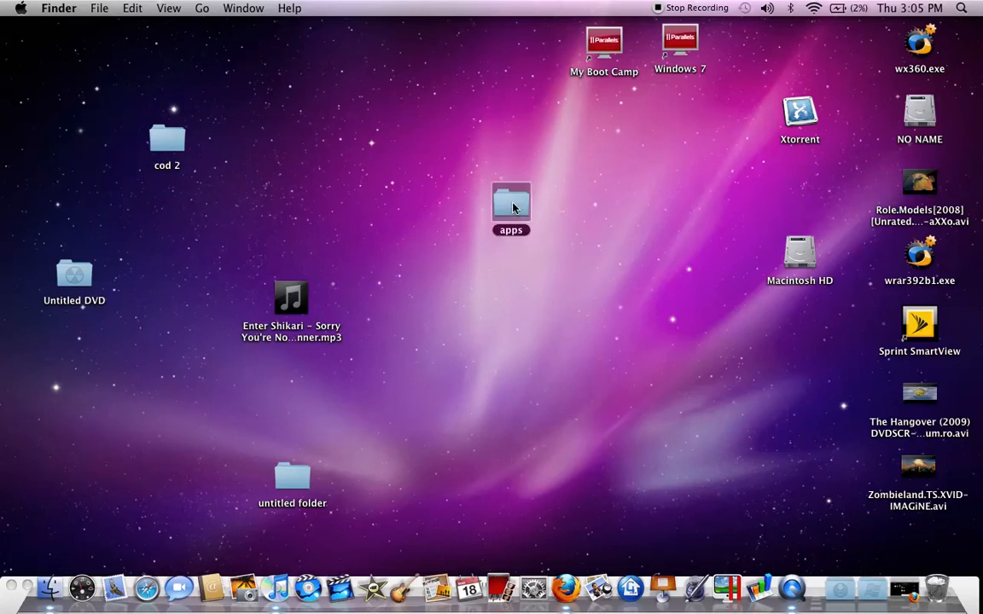
double_click(510, 205)
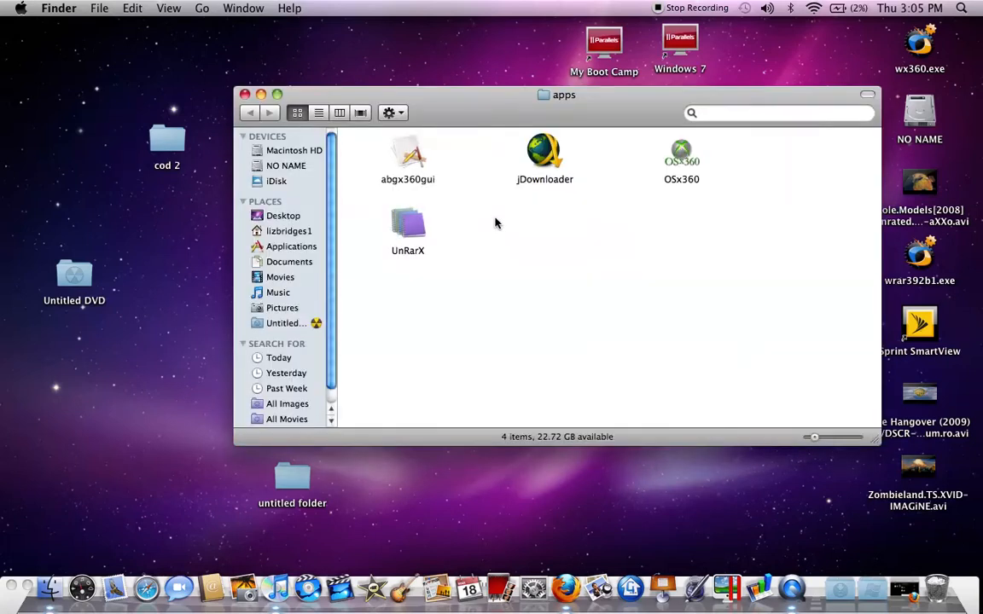
mouse_move(488, 240)
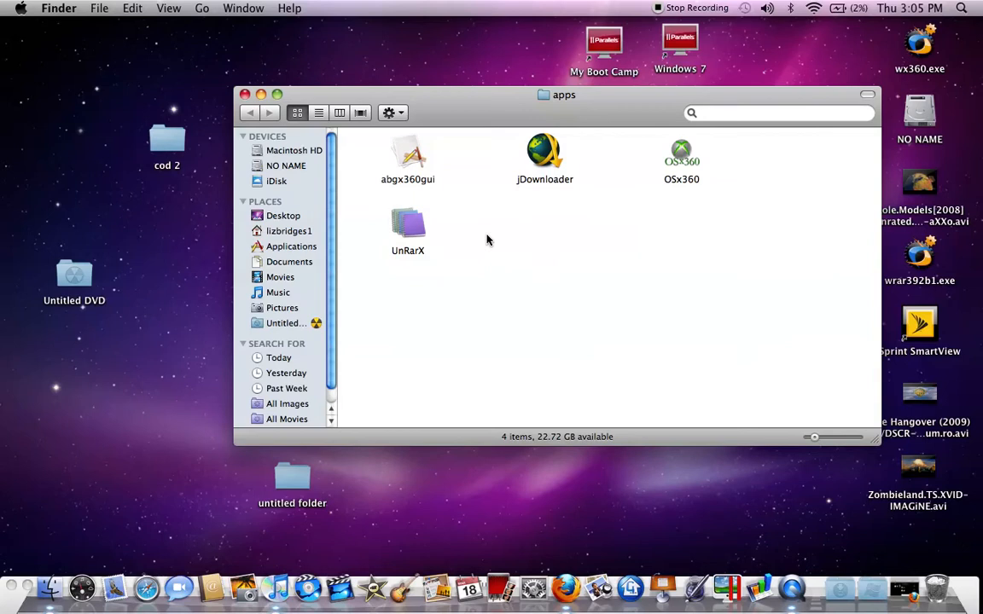
mouse_move(417, 172)
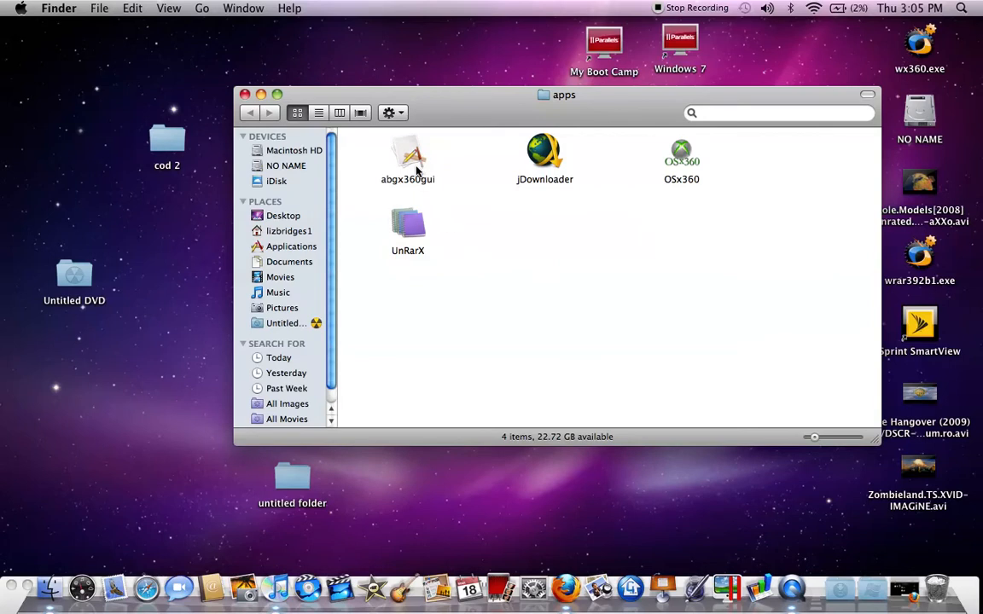
- Launch abgx360gui from the apps folder window
click(408, 157)
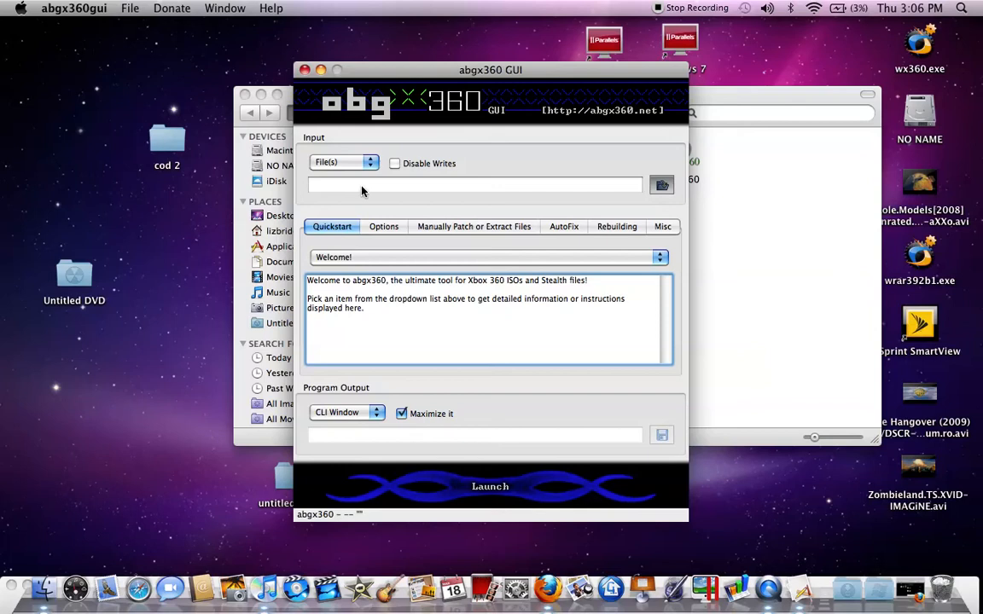
mouse_move(362, 269)
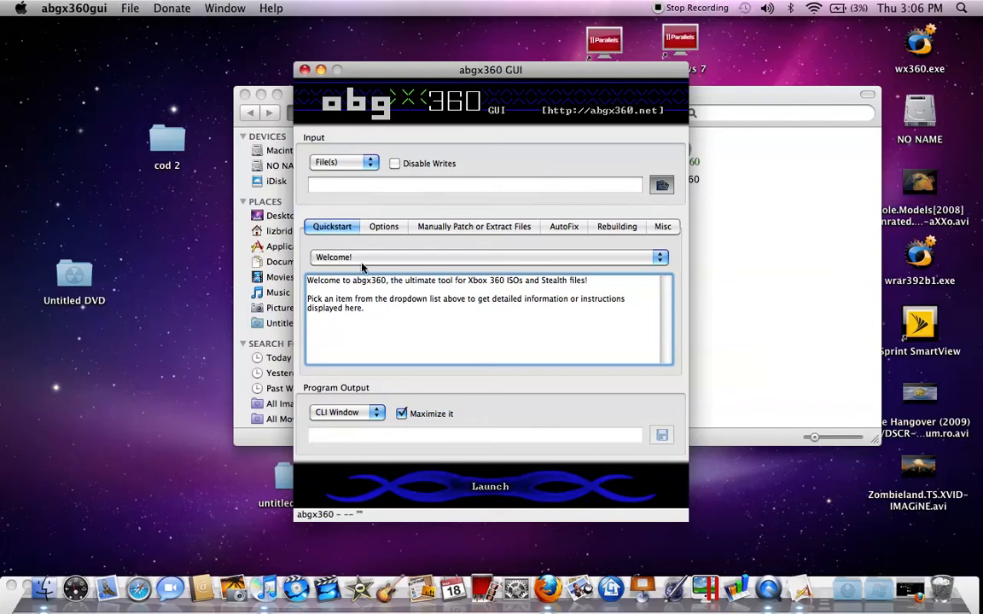
- Load Battlefield - Bad Company 2.iso from Downloads as the input file
click(661, 185)
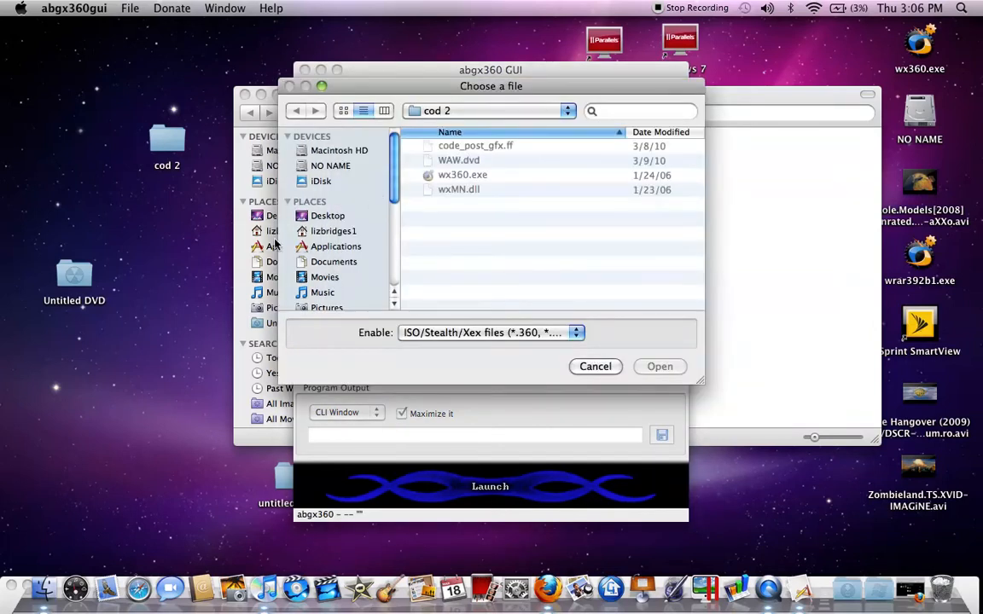
click(328, 215)
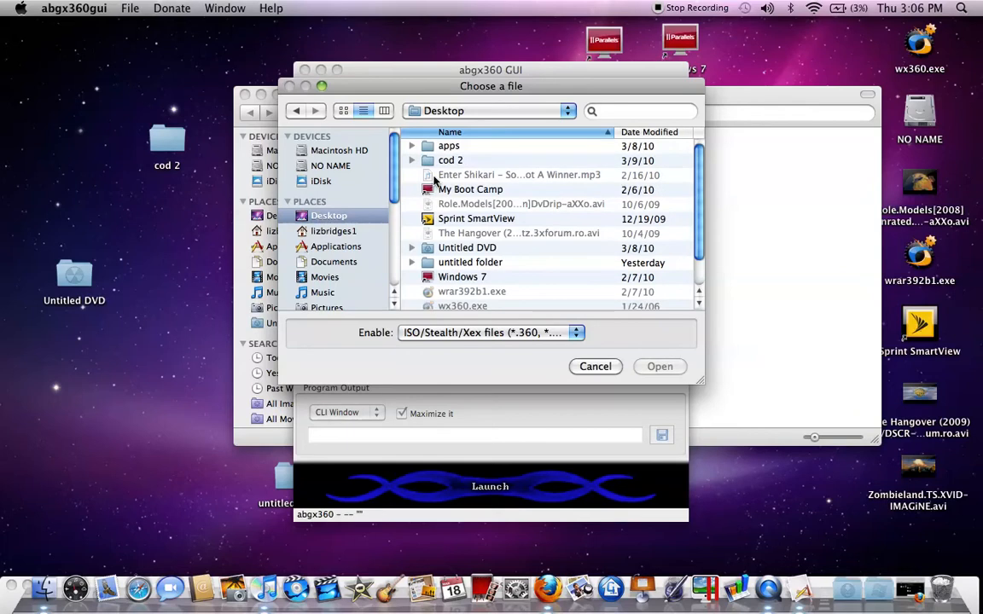
click(333, 231)
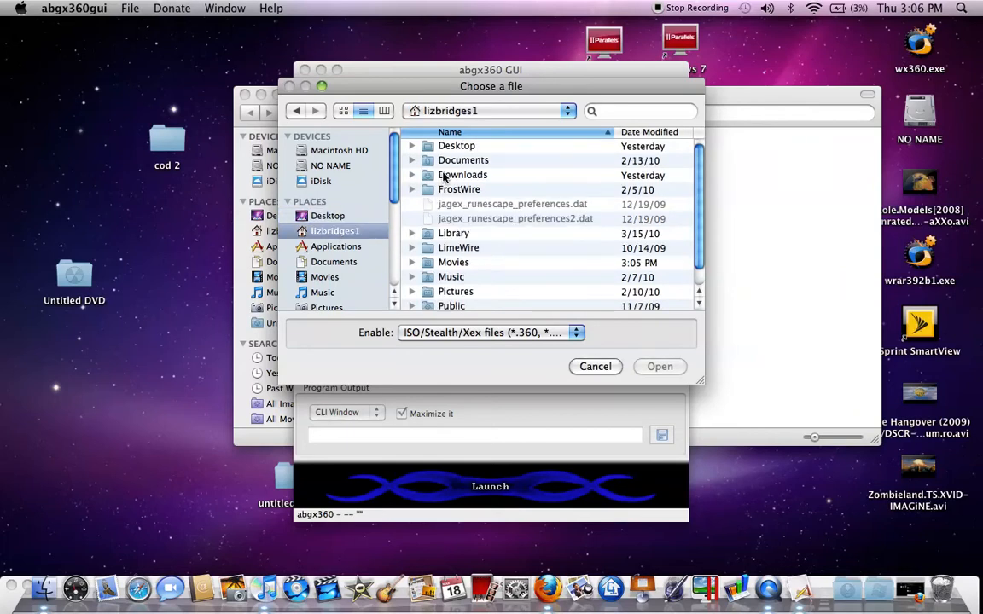
double_click(463, 175)
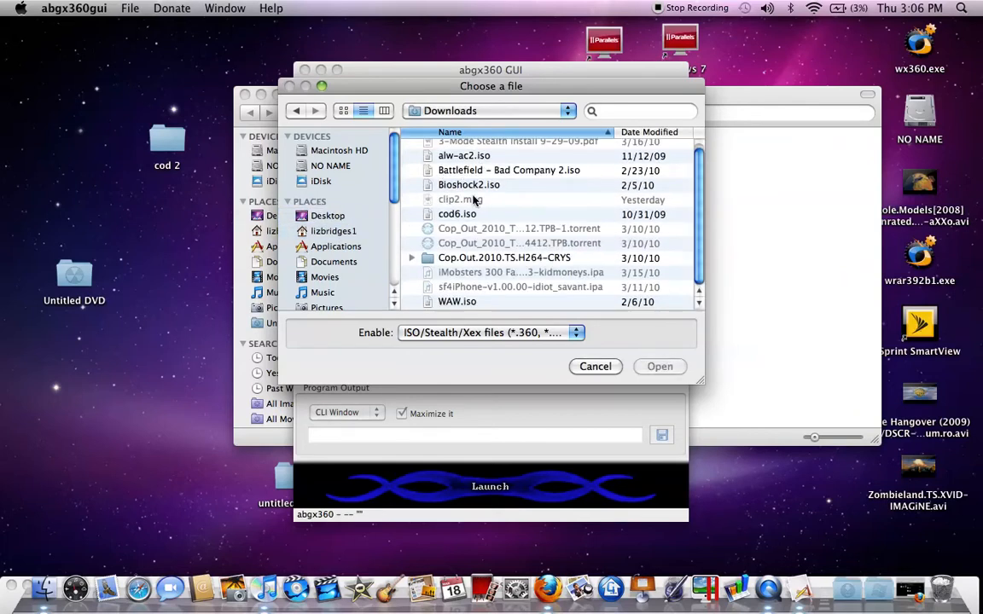
click(508, 170)
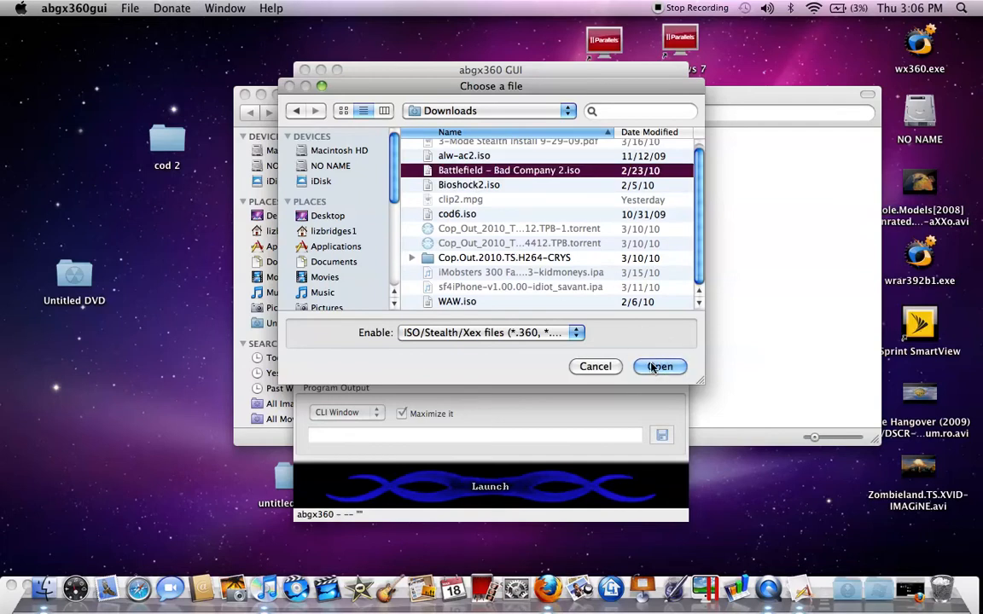
click(660, 366)
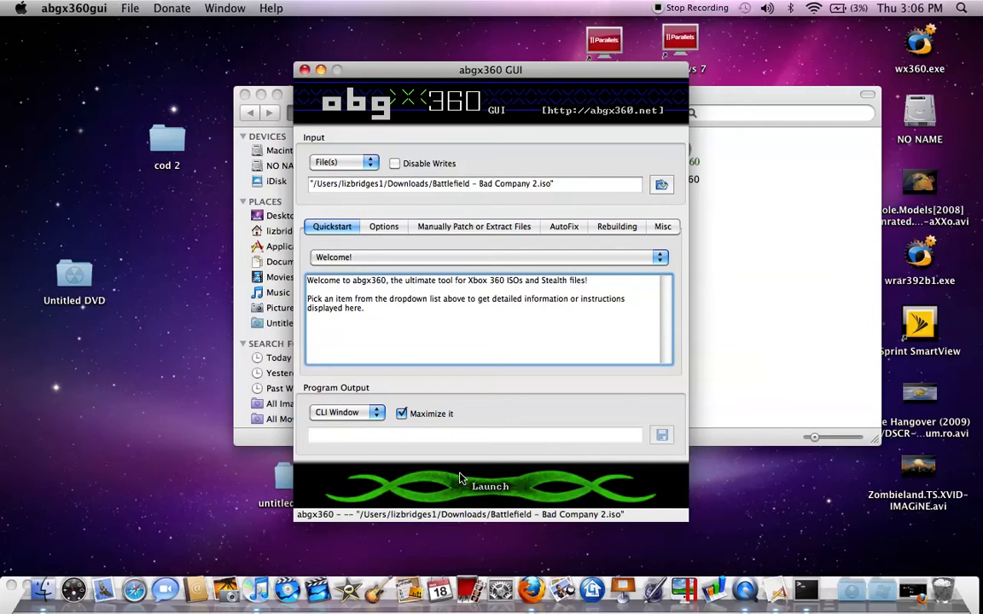
- Run the ISO check, review the Terminal output, then close that Terminal window
click(490, 487)
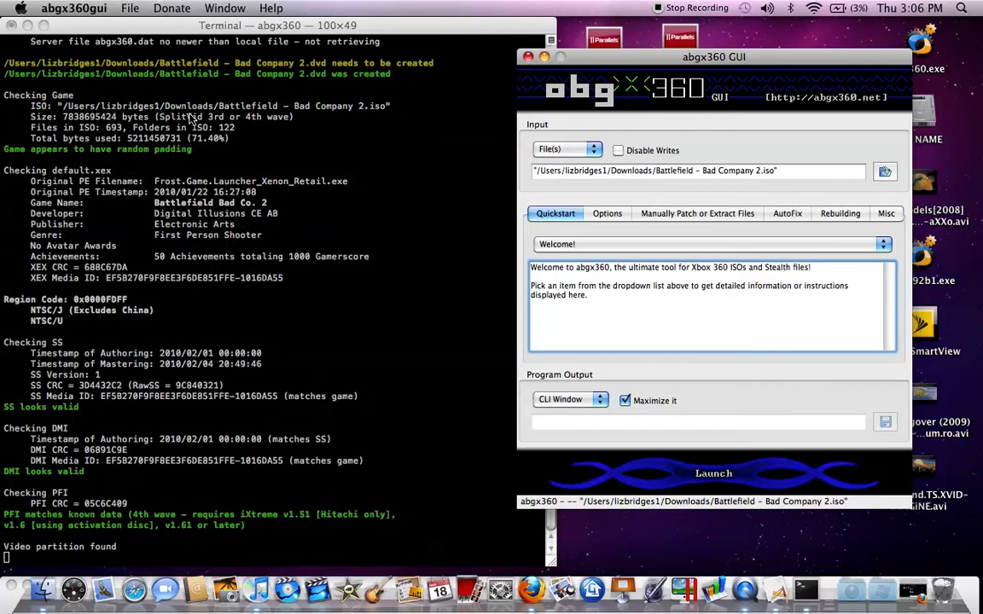
scroll(down, 3)
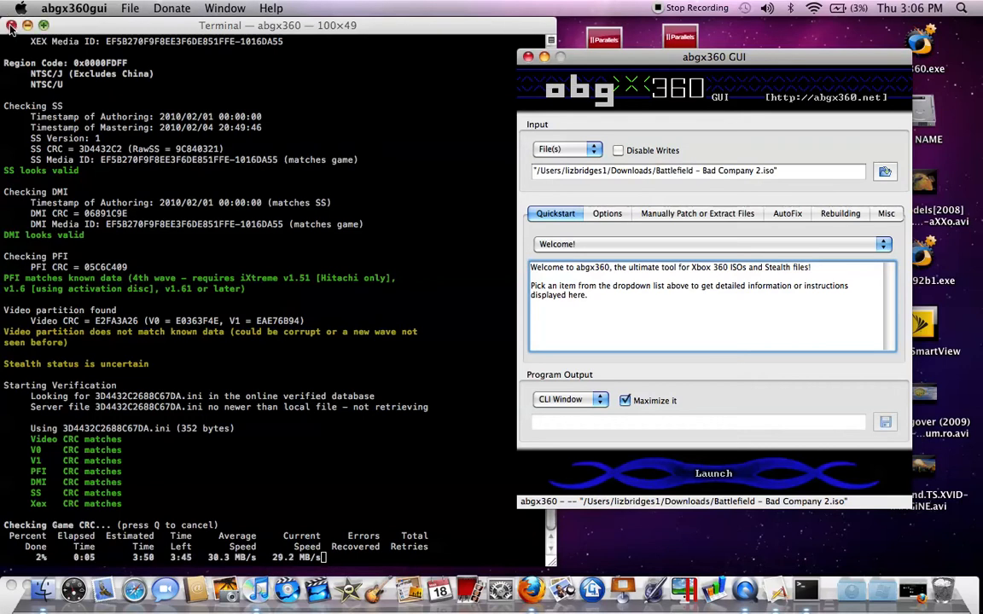
click(11, 26)
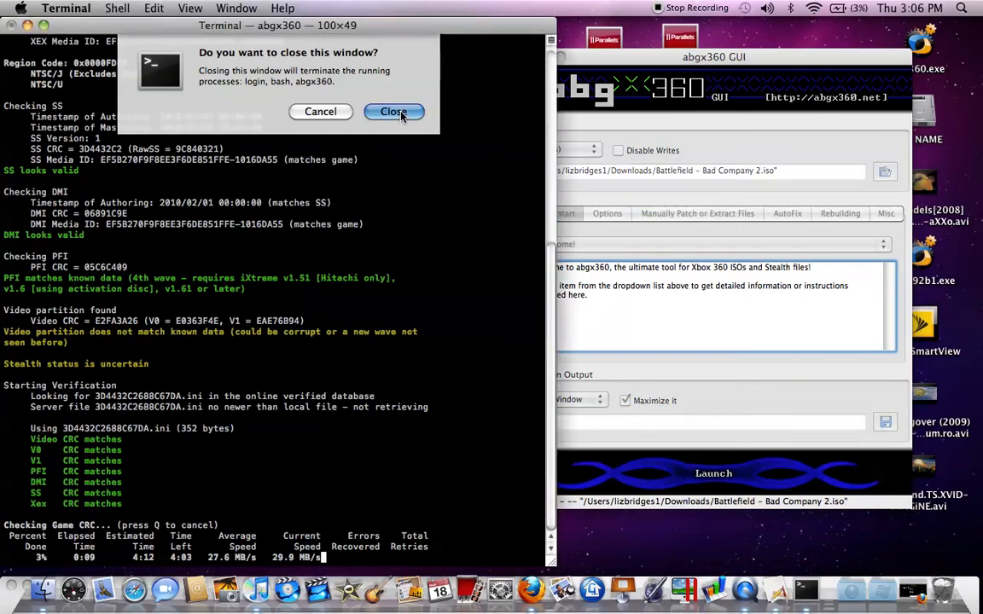
click(394, 111)
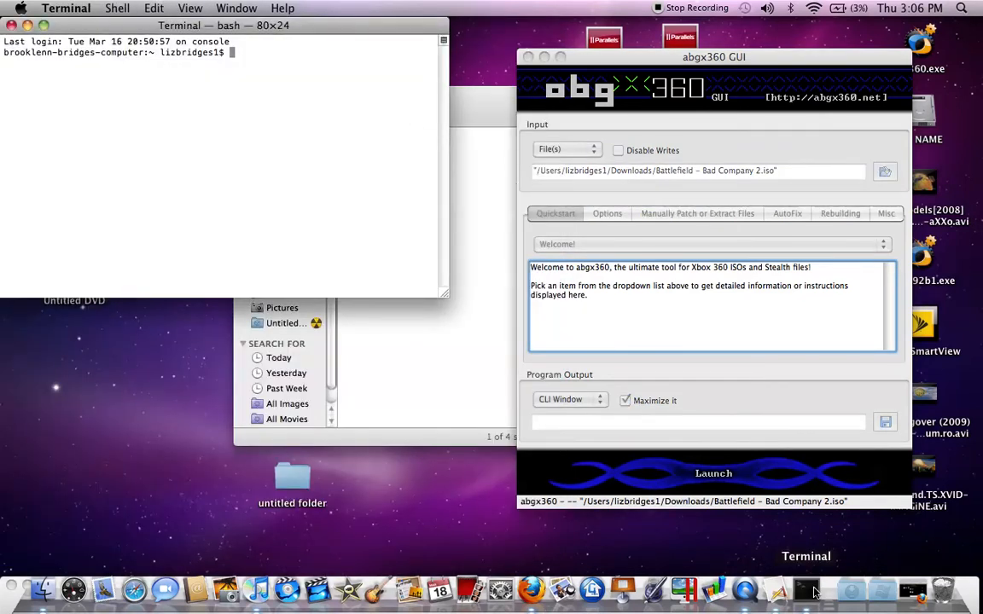
mouse_move(764, 553)
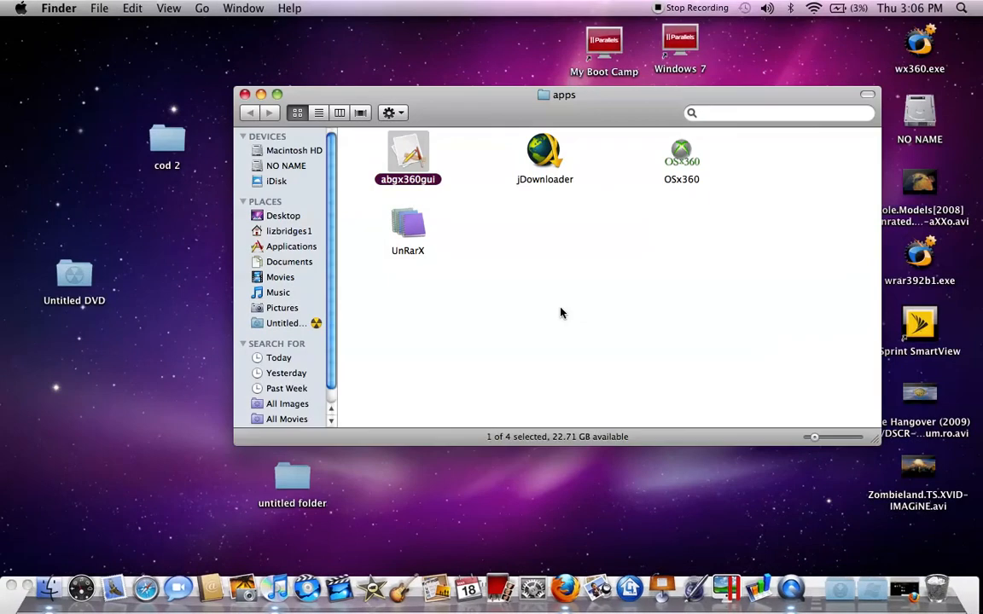
- Clear the apps folder selection and select the OSx360 app
click(562, 313)
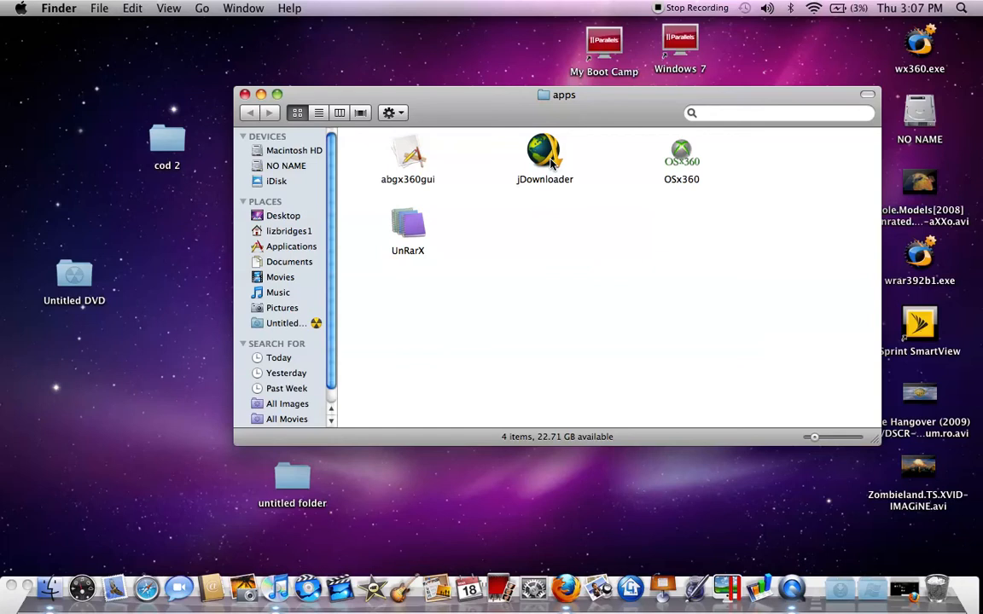
click(682, 158)
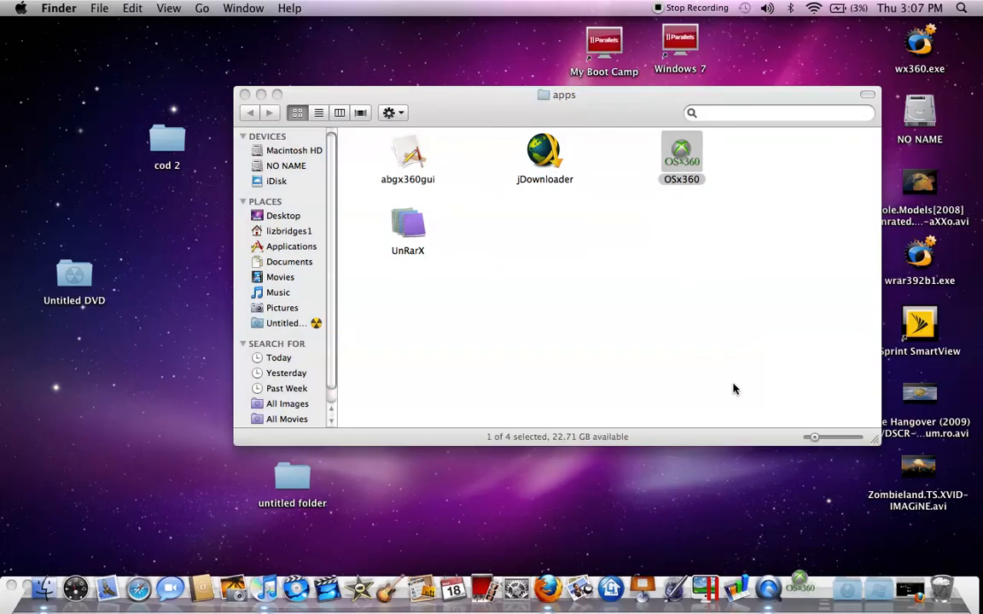
double_click(681, 158)
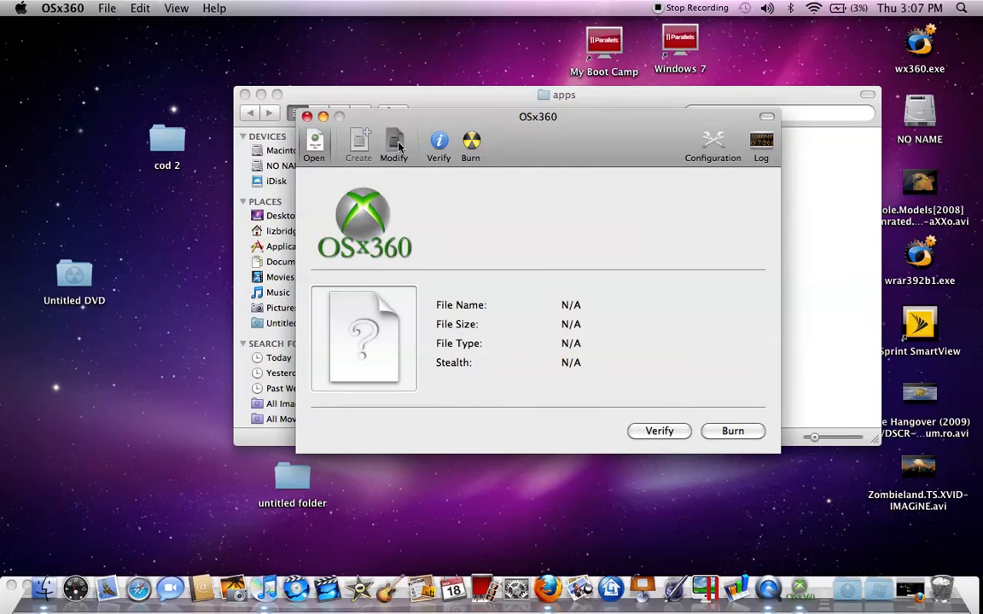
click(438, 145)
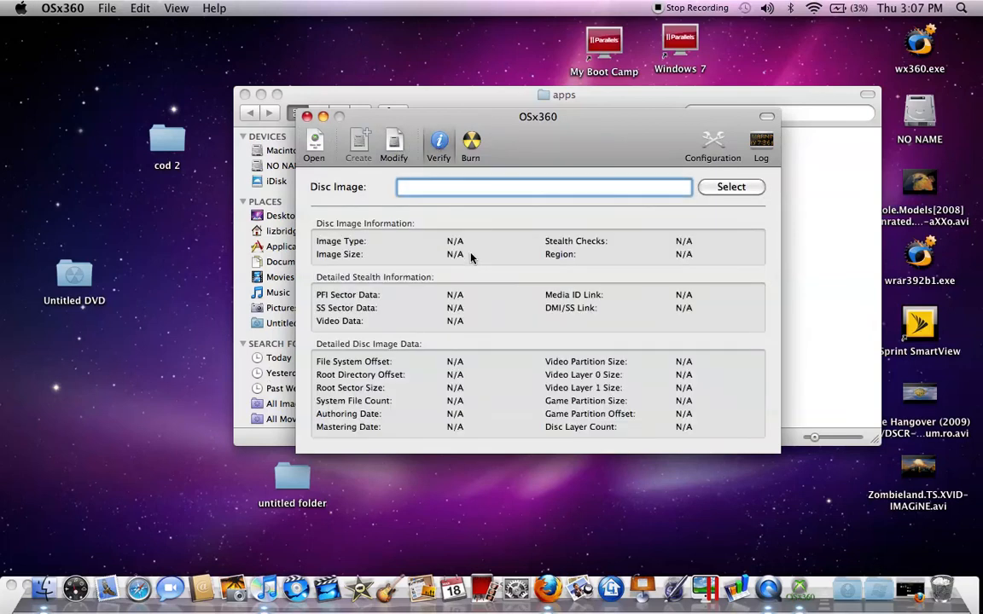
click(470, 145)
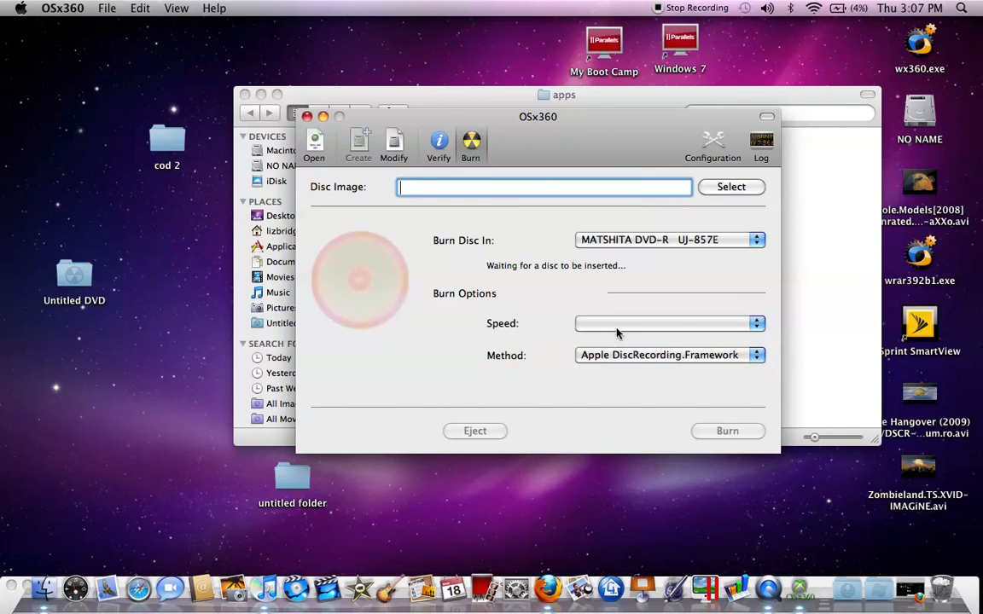
mouse_move(634, 351)
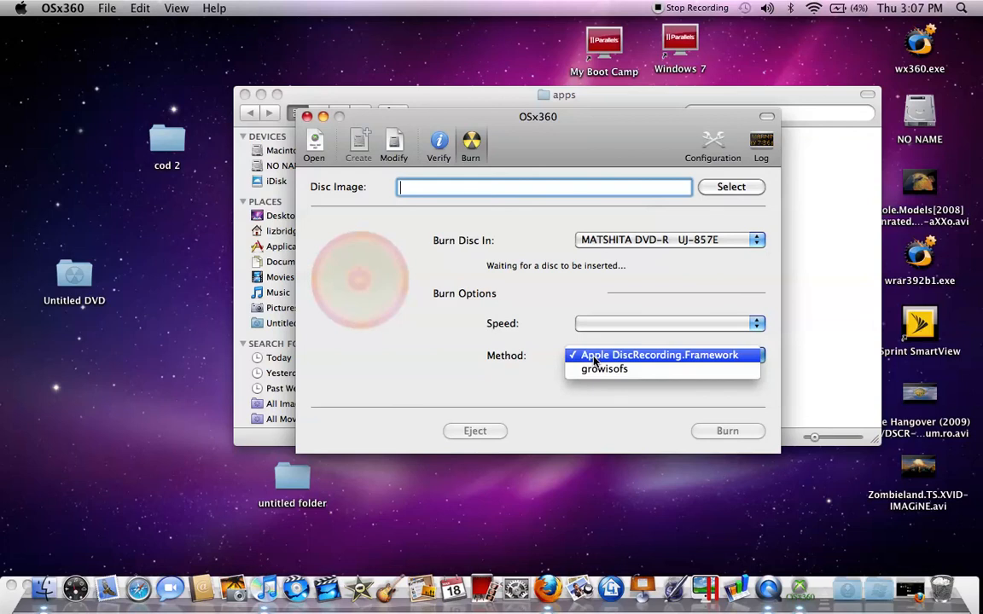
click(658, 355)
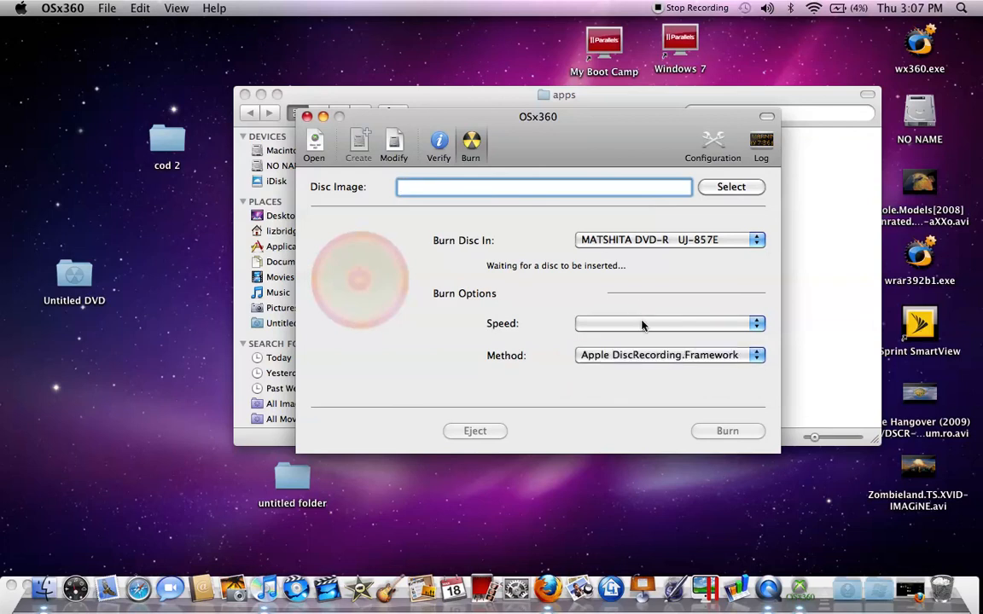
mouse_move(305, 124)
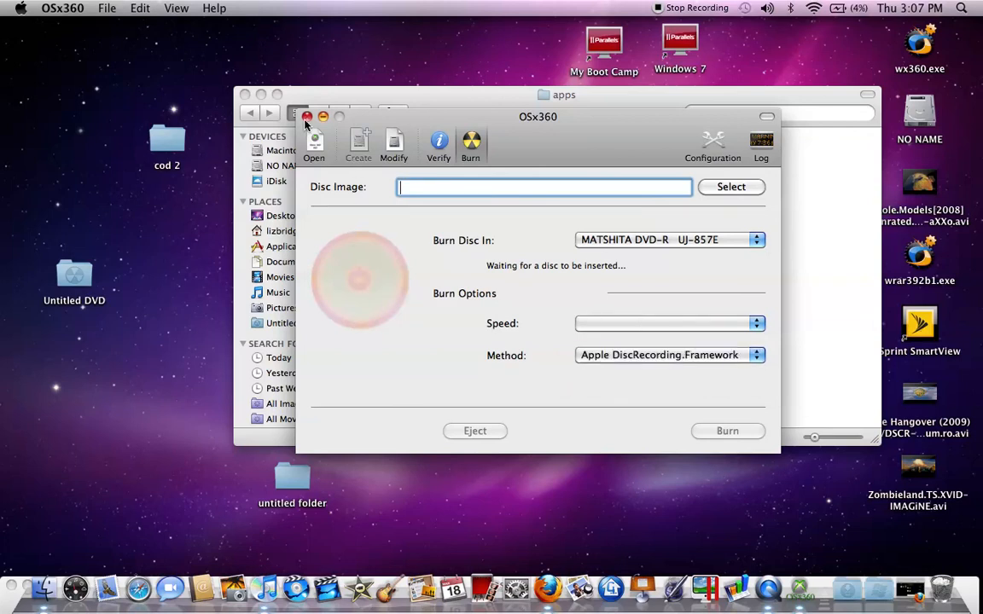
click(307, 117)
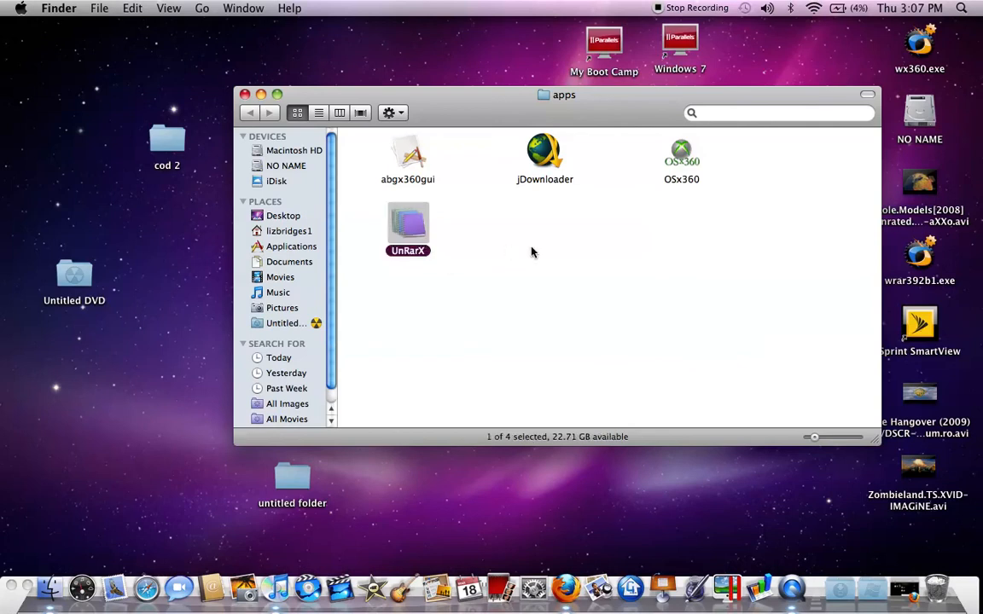